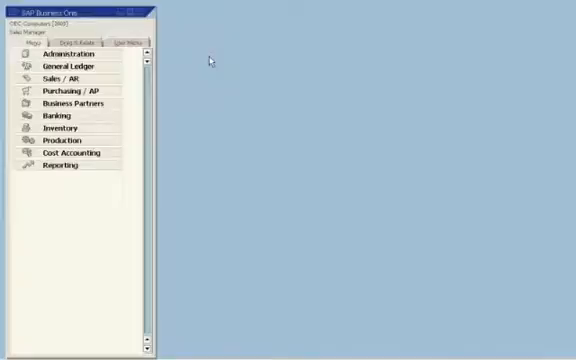
{"action": "mouse_move", "coordinate": [192, 114]}
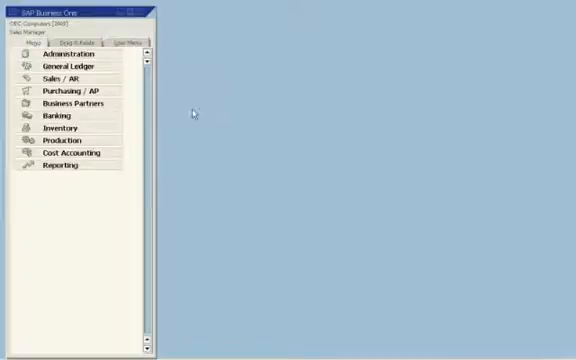
Launch the Query Wizard from Reporting and add the OCRD Business Partner table, searching 'bus'
{"action": "left_click", "coordinate": [60, 166]}
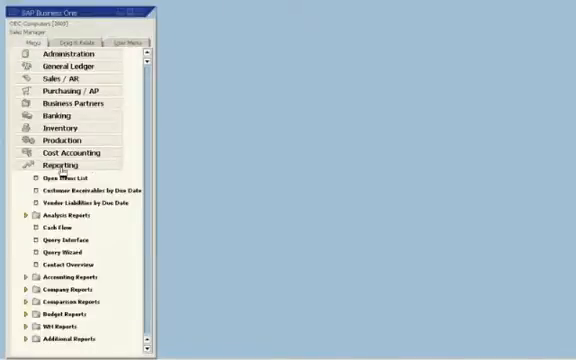
{"action": "left_click", "coordinate": [64, 256]}
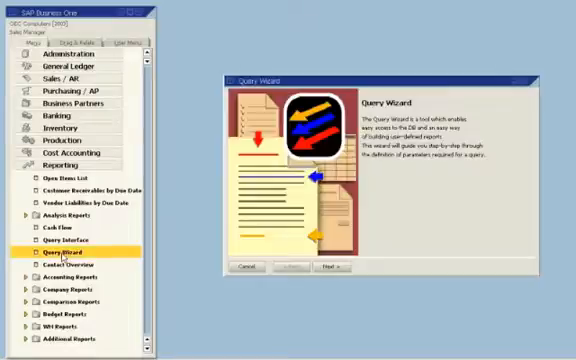
{"action": "mouse_move", "coordinate": [258, 282]}
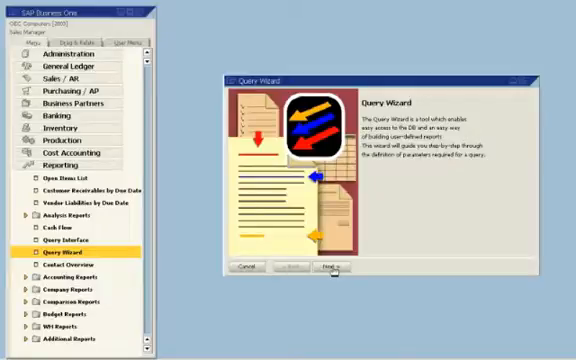
{"action": "left_click", "coordinate": [328, 268]}
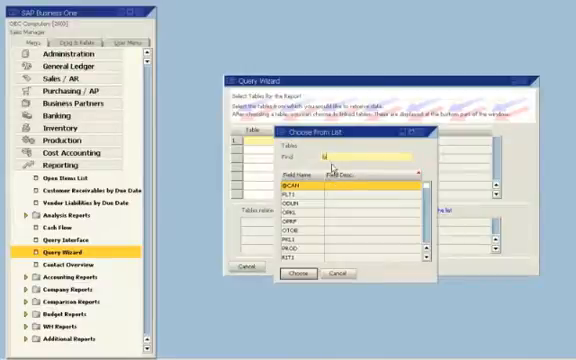
{"action": "type", "text": "bus"}
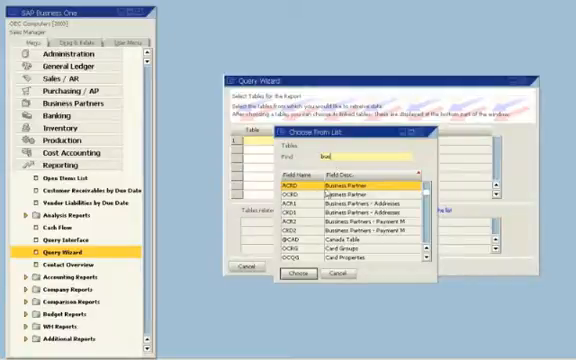
{"action": "left_click", "coordinate": [292, 272]}
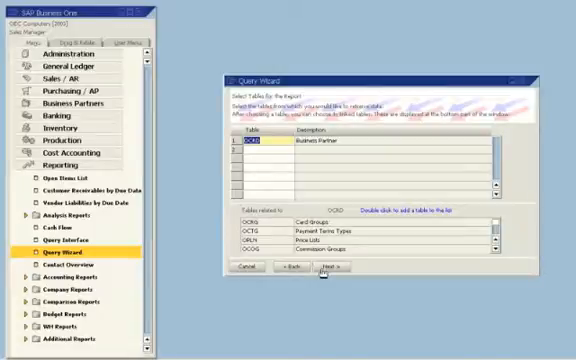
Add business partner fields as query columns, including the account Balance field
{"action": "left_click", "coordinate": [324, 268]}
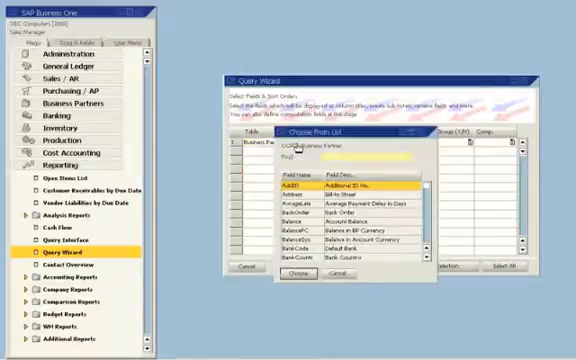
{"action": "scroll", "scroll_direction": "down", "scroll_amount": 3}
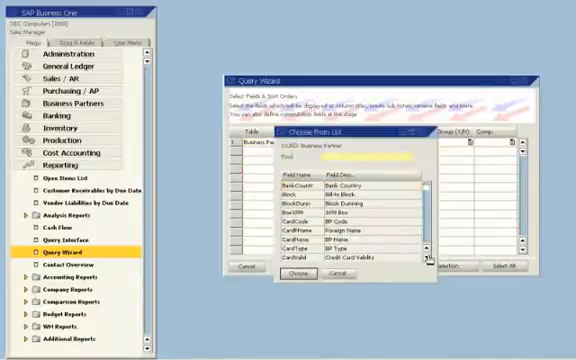
{"action": "left_click", "coordinate": [340, 216]}
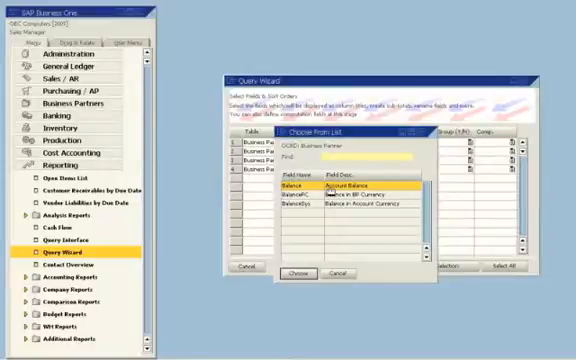
{"action": "left_click", "coordinate": [292, 274]}
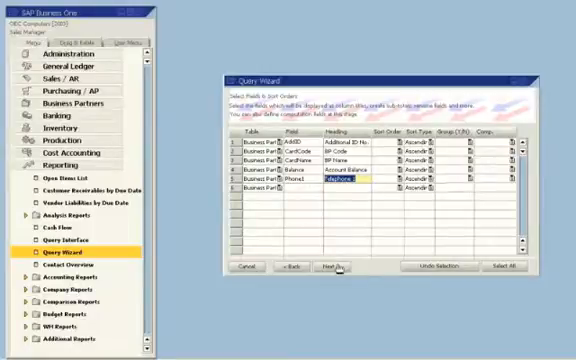
Add the condition Balance Greater Than 0 and reach the Query Wizard Completed summary
{"action": "left_click", "coordinate": [330, 268]}
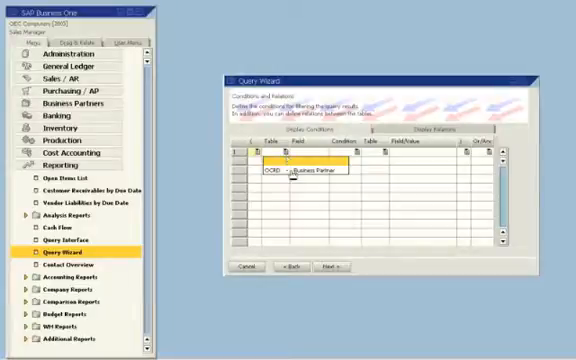
{"action": "left_click", "coordinate": [296, 164]}
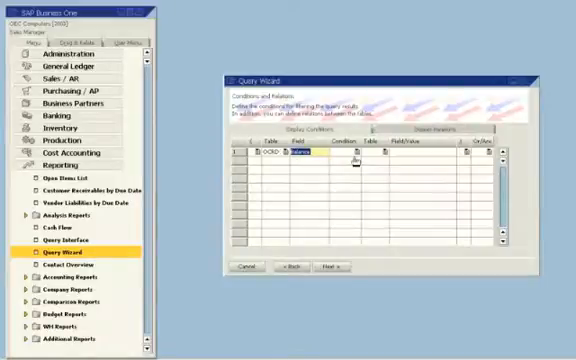
{"action": "left_click", "coordinate": [372, 156]}
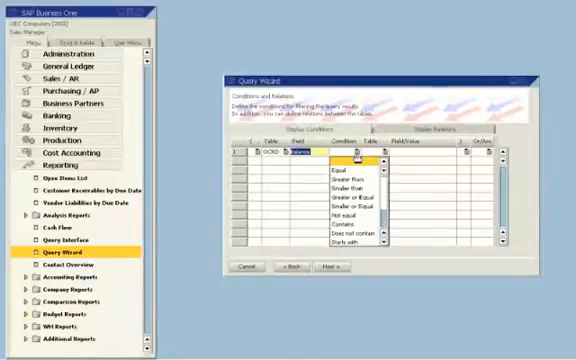
{"action": "left_click", "coordinate": [344, 178]}
{"action": "type", "text": "0"}
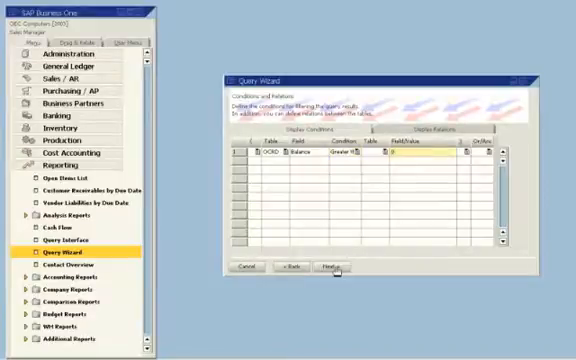
{"action": "left_click", "coordinate": [340, 268]}
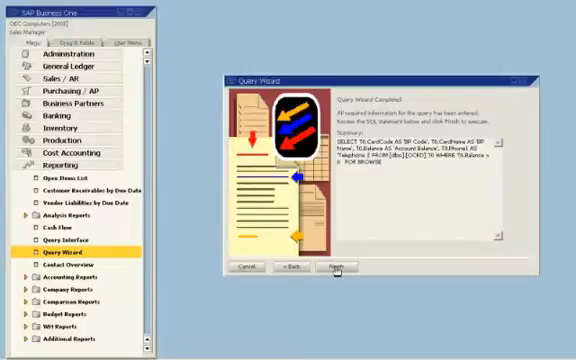
Run the query listing partners with balances and phone numbers, then save it
{"action": "left_click", "coordinate": [334, 264]}
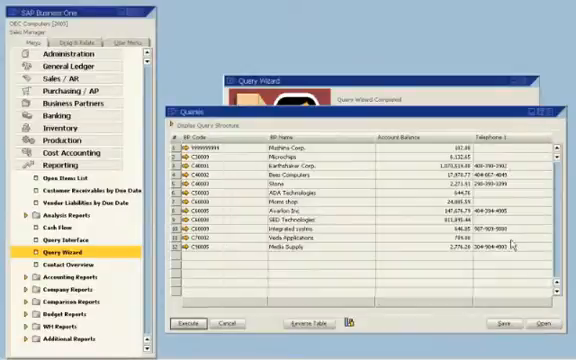
{"action": "left_click", "coordinate": [516, 328]}
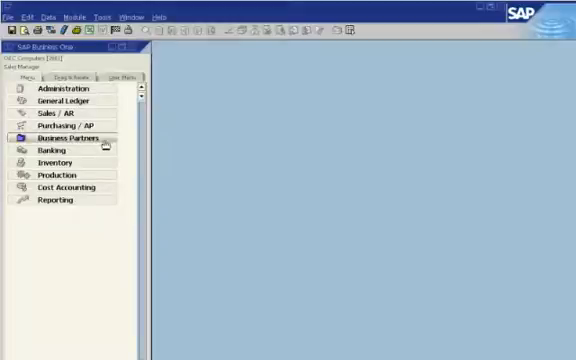
From Business Partner Master Data, search for the partner's closed A/R invoices via Drag and Relate
{"action": "left_click", "coordinate": [62, 136]}
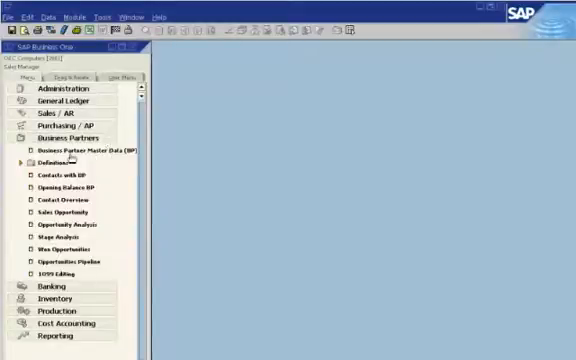
{"action": "left_click", "coordinate": [72, 148]}
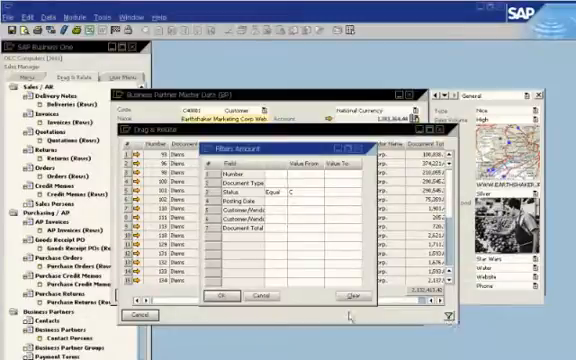
{"action": "left_click", "coordinate": [216, 294]}
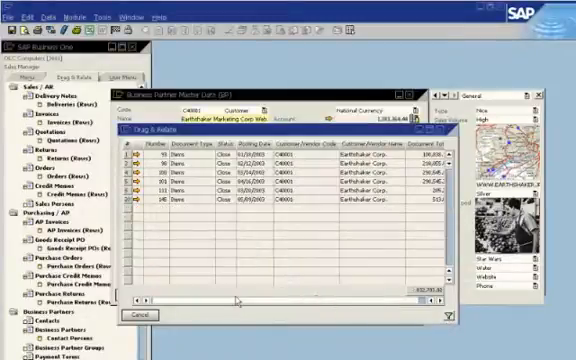